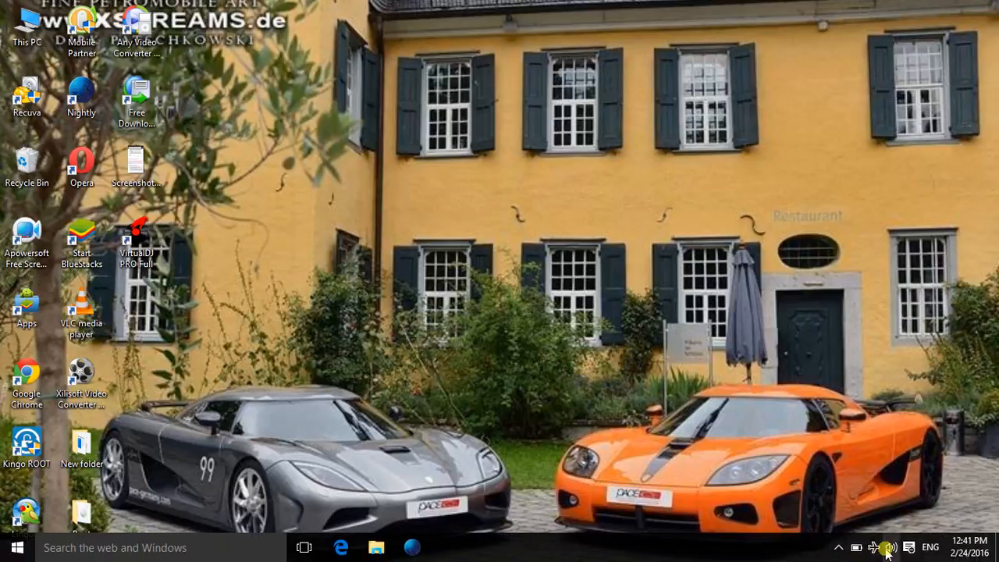
Check the taskbar network flyout, which still lists the broadband connection.
{"action": "left_click", "coordinate": [885, 546]}
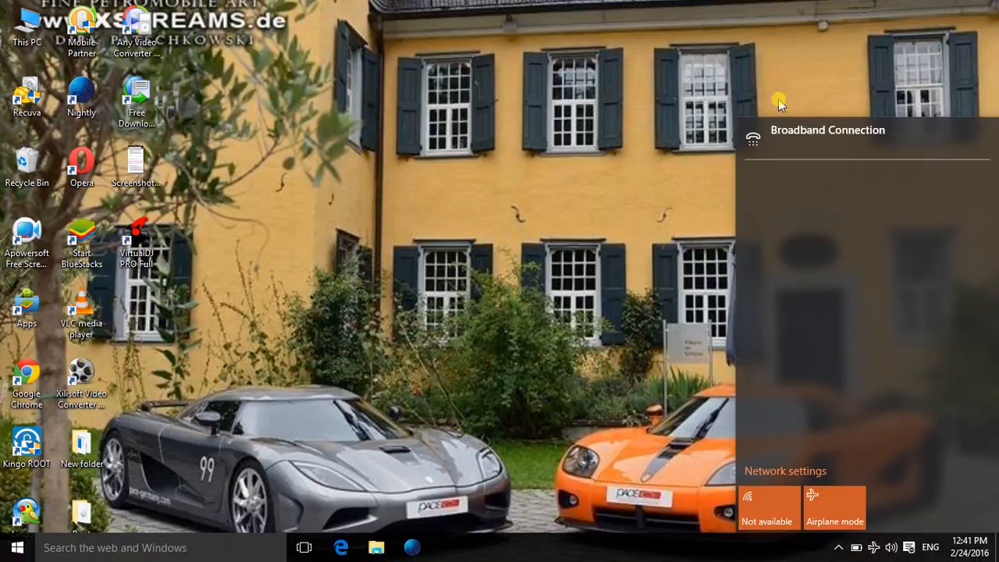
{"action": "mouse_move", "coordinate": [749, 327]}
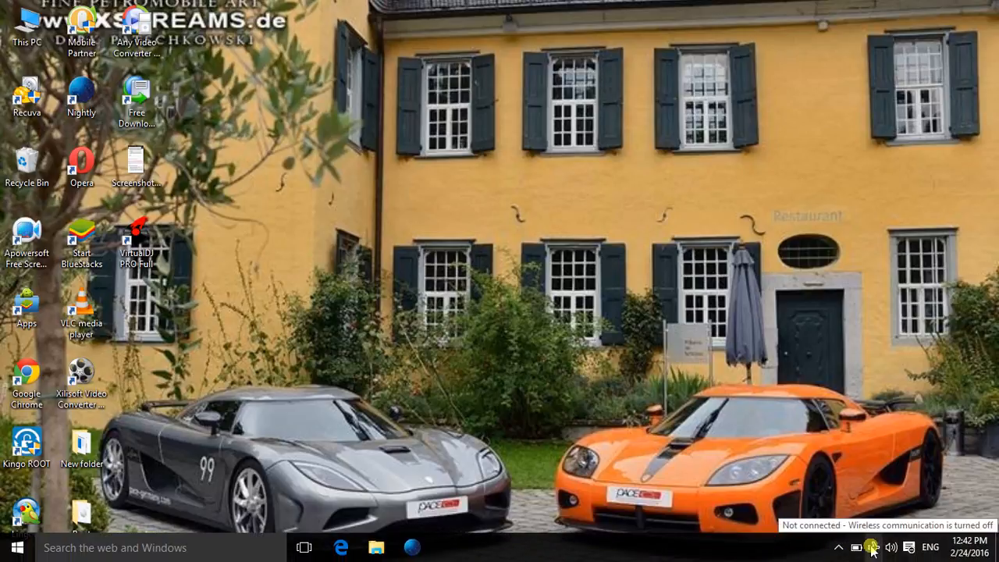
{"action": "left_click", "coordinate": [870, 546]}
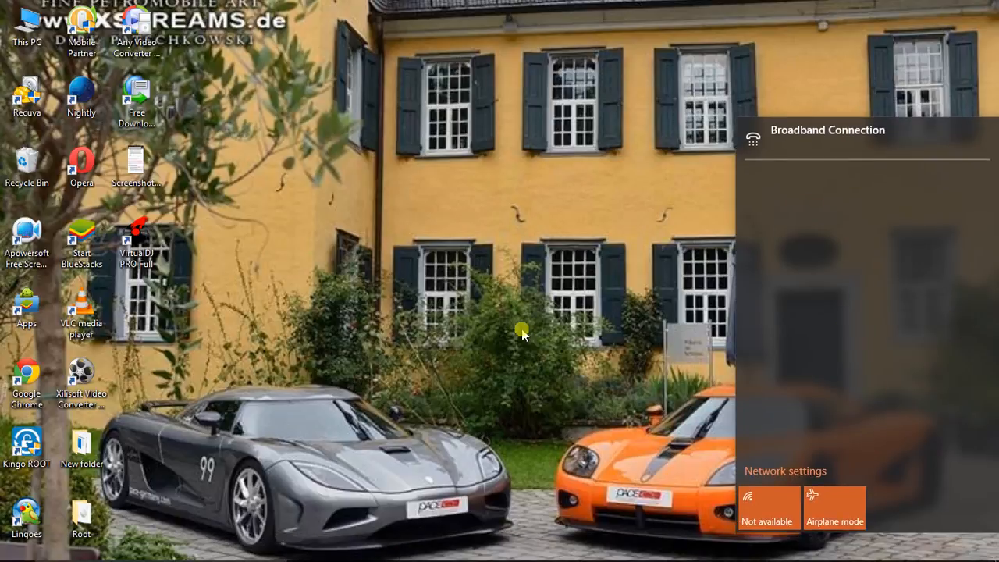
{"action": "left_click", "coordinate": [523, 329]}
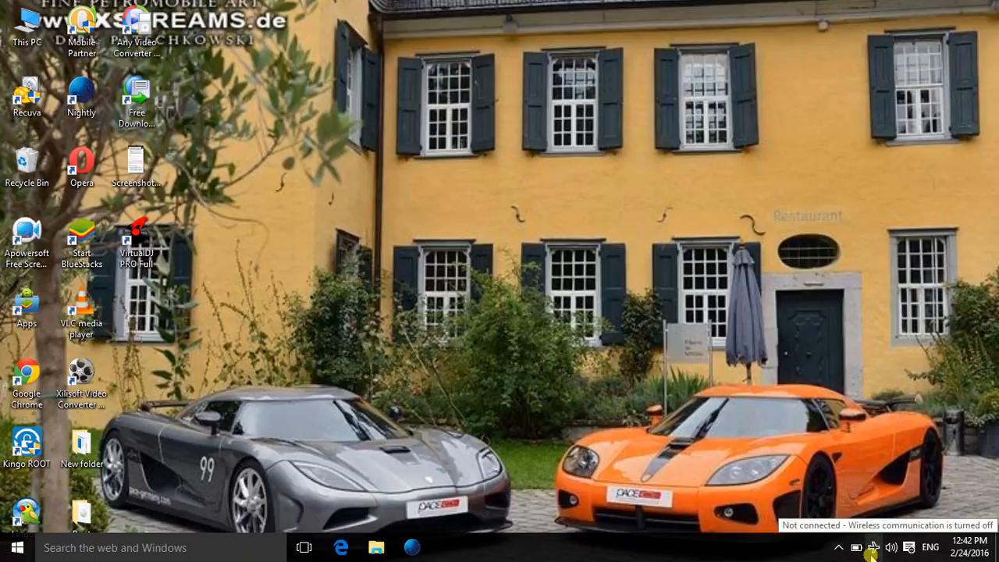
{"action": "left_click", "coordinate": [874, 546]}
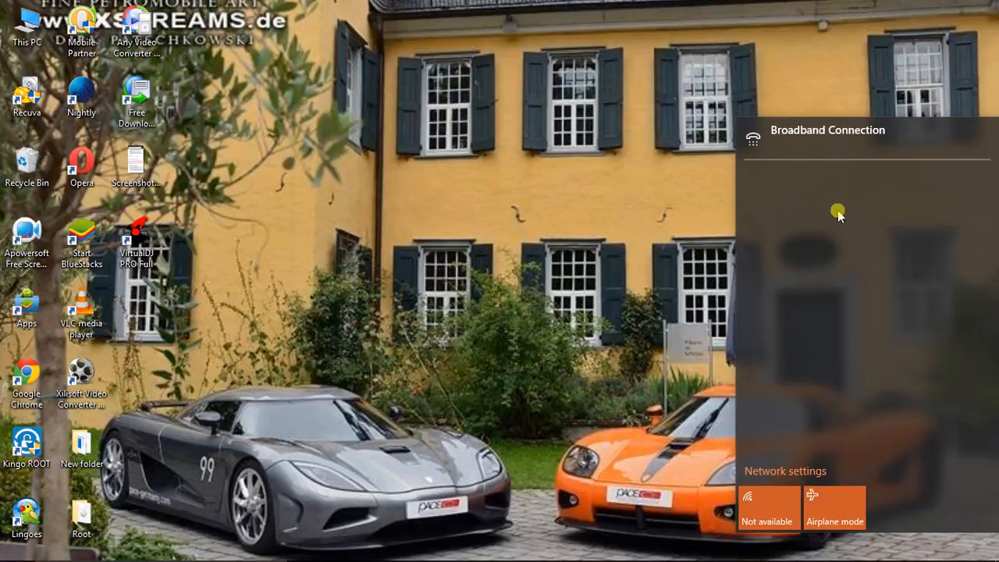
{"action": "mouse_move", "coordinate": [808, 393]}
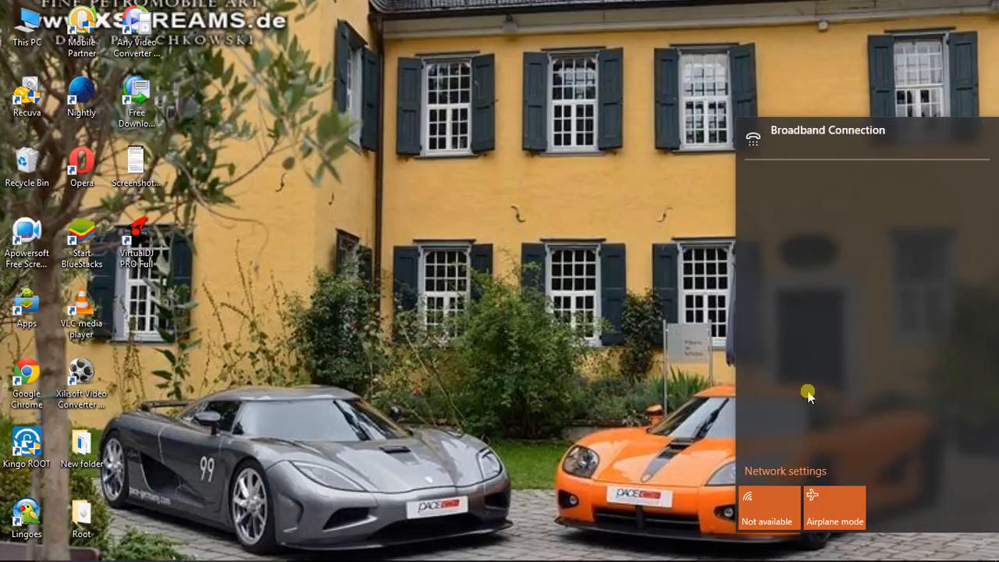
{"action": "mouse_move", "coordinate": [824, 119]}
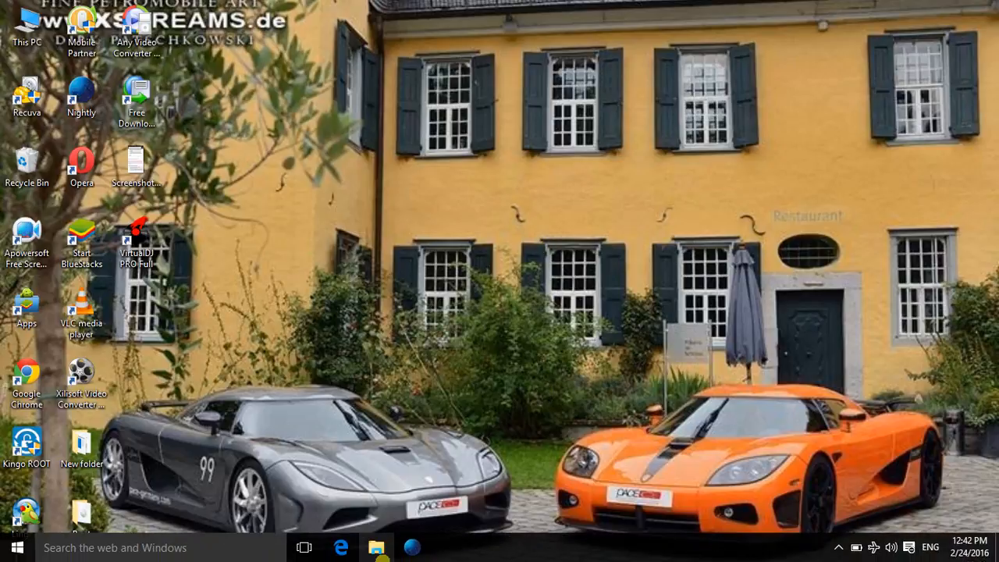
Reach the Network and Sharing Center via Start, Settings and Network & Internet.
{"action": "left_click", "coordinate": [17, 546]}
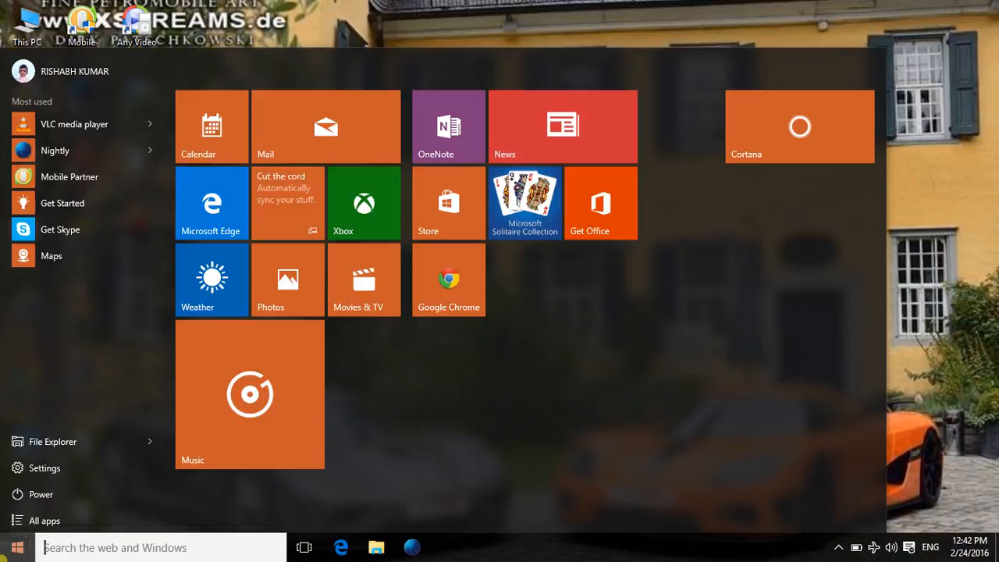
{"action": "left_click", "coordinate": [44, 468]}
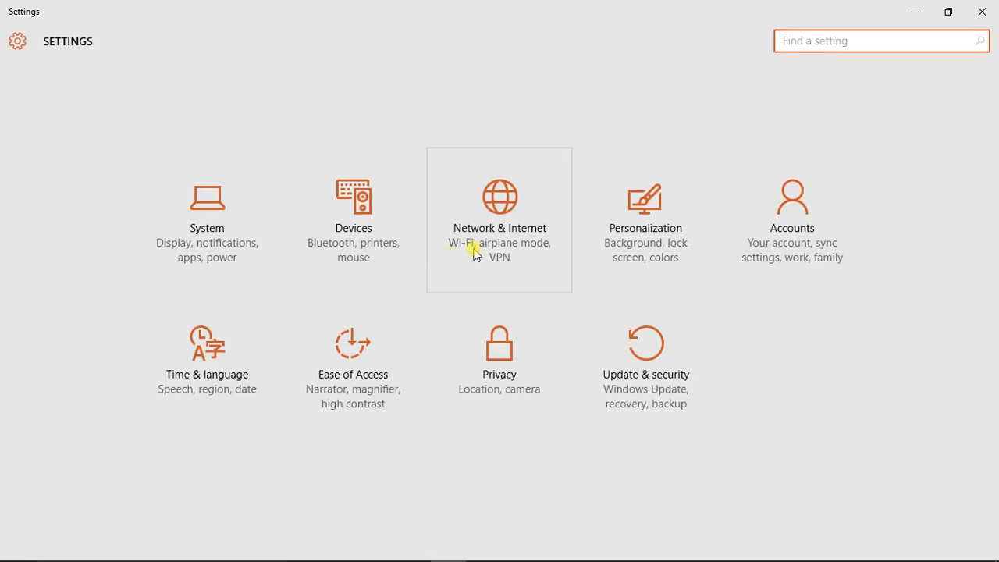
{"action": "left_click", "coordinate": [499, 219]}
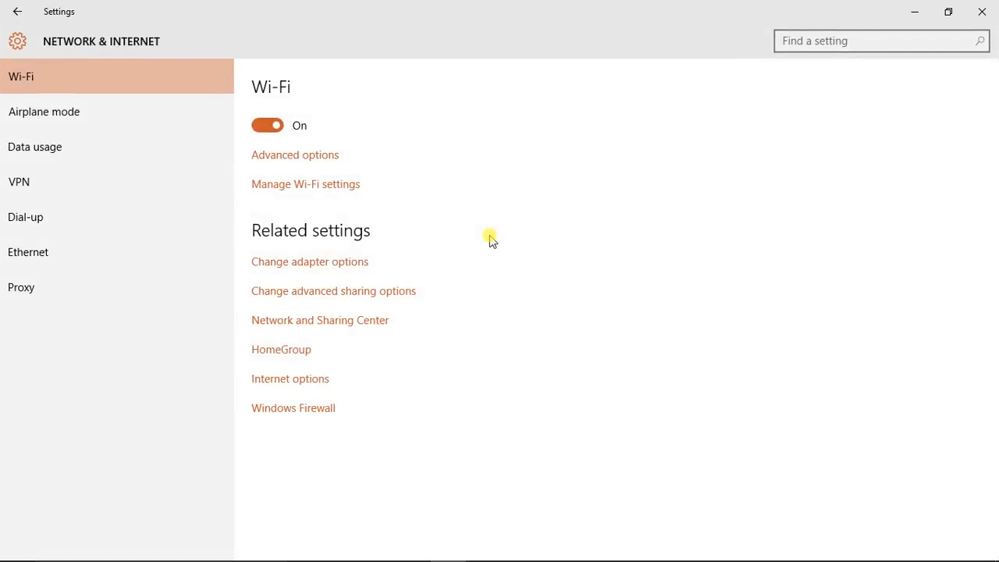
{"action": "mouse_move", "coordinate": [206, 212]}
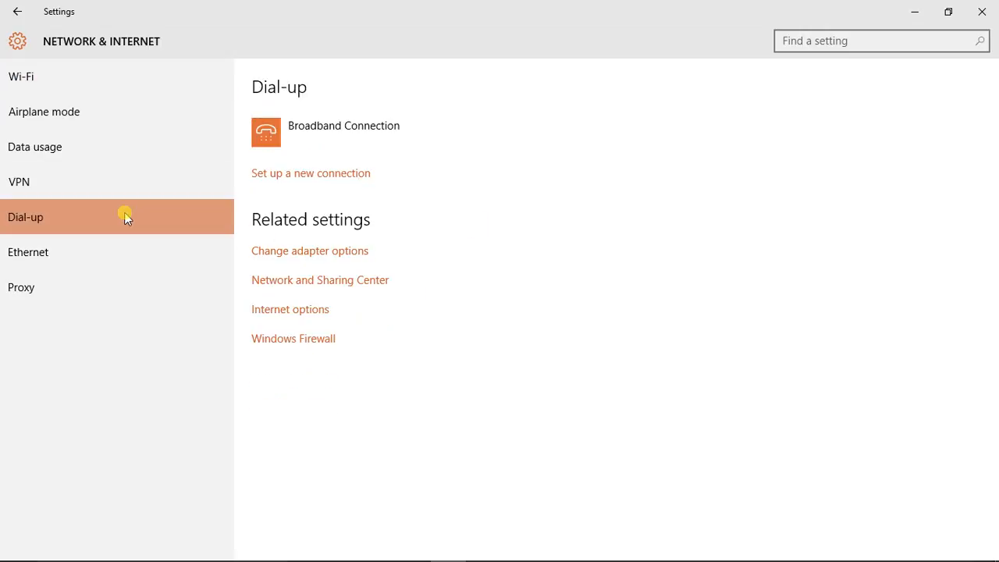
{"action": "mouse_move", "coordinate": [256, 269]}
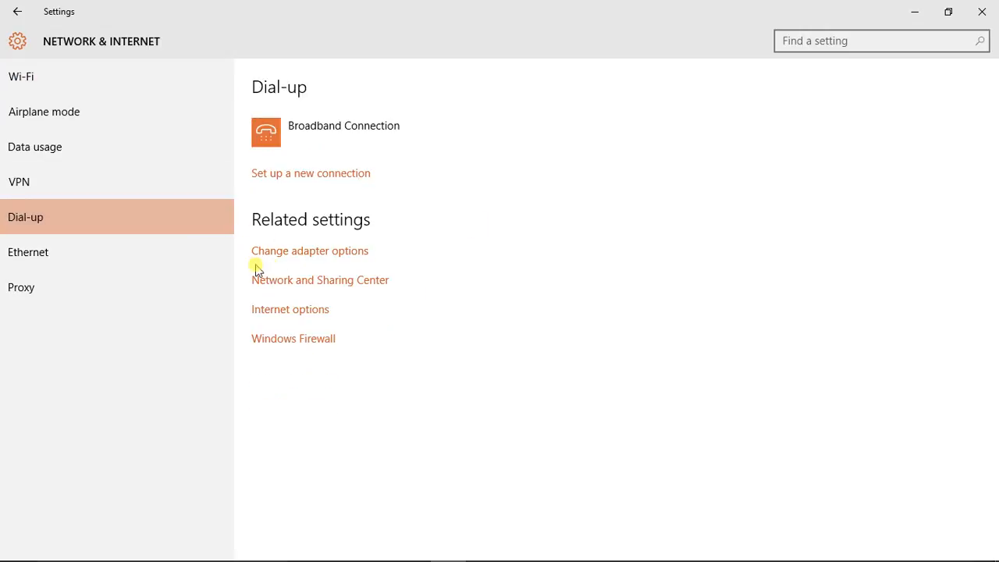
{"action": "mouse_move", "coordinate": [303, 284]}
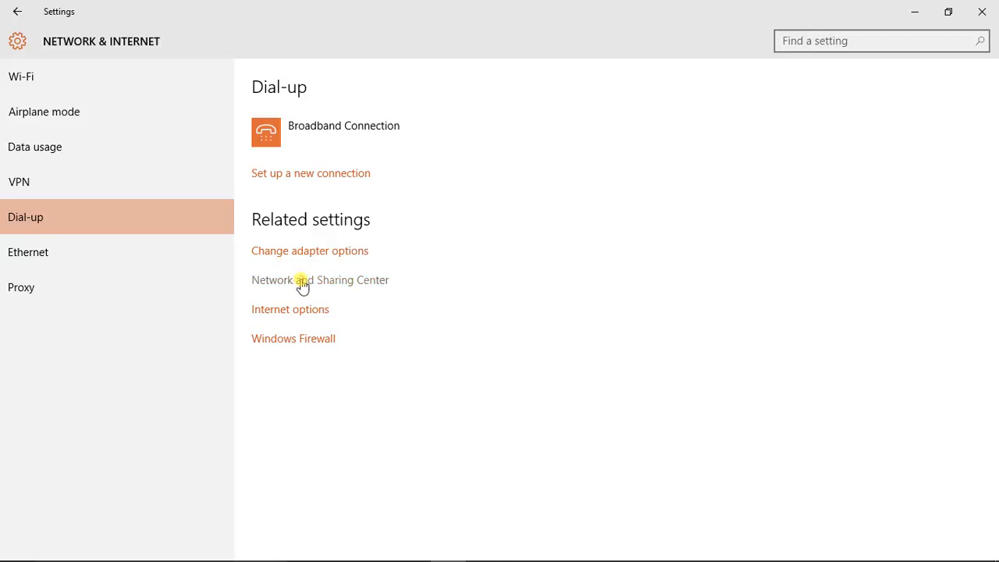
{"action": "left_click", "coordinate": [320, 280]}
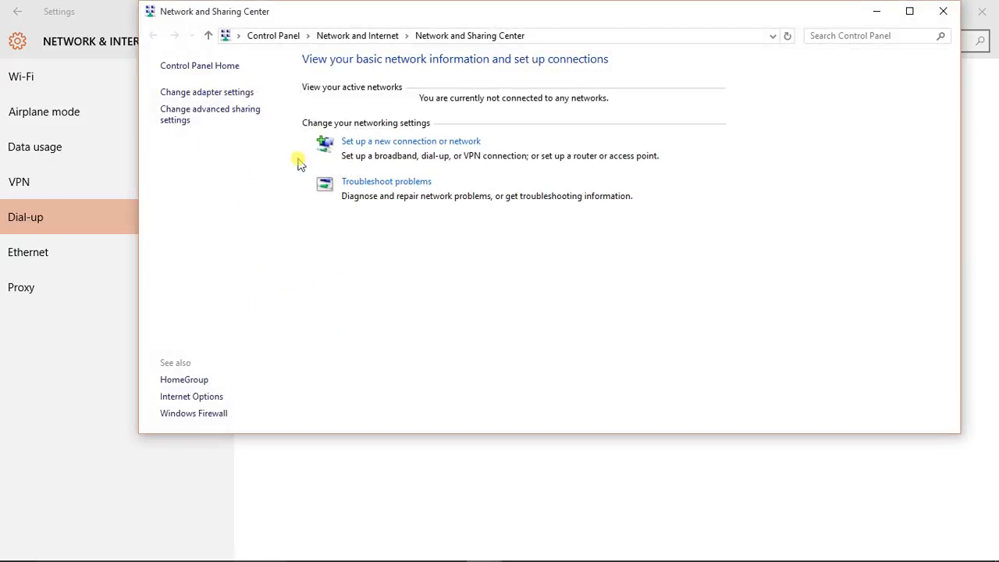
{"action": "mouse_move", "coordinate": [315, 188]}
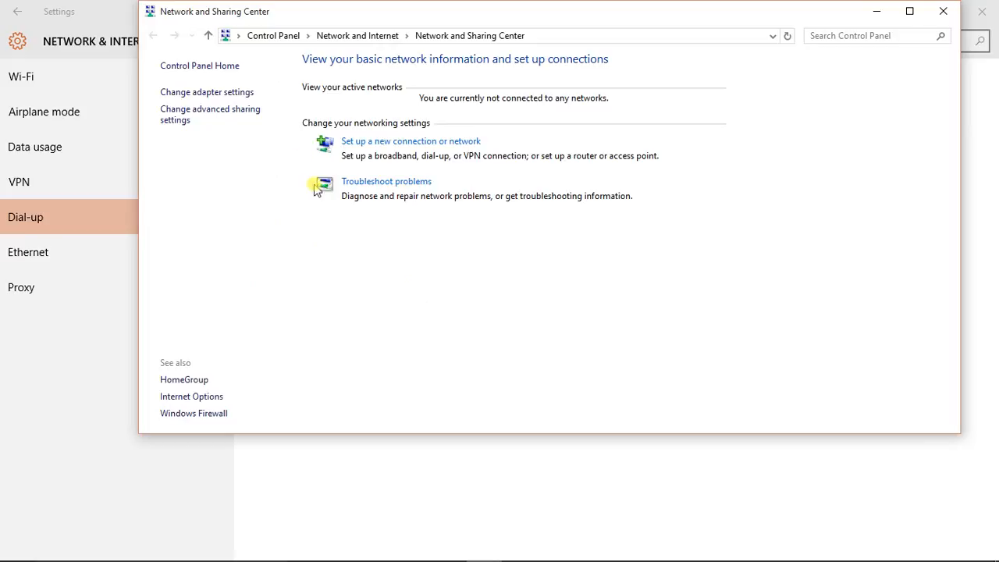
{"action": "mouse_move", "coordinate": [206, 92]}
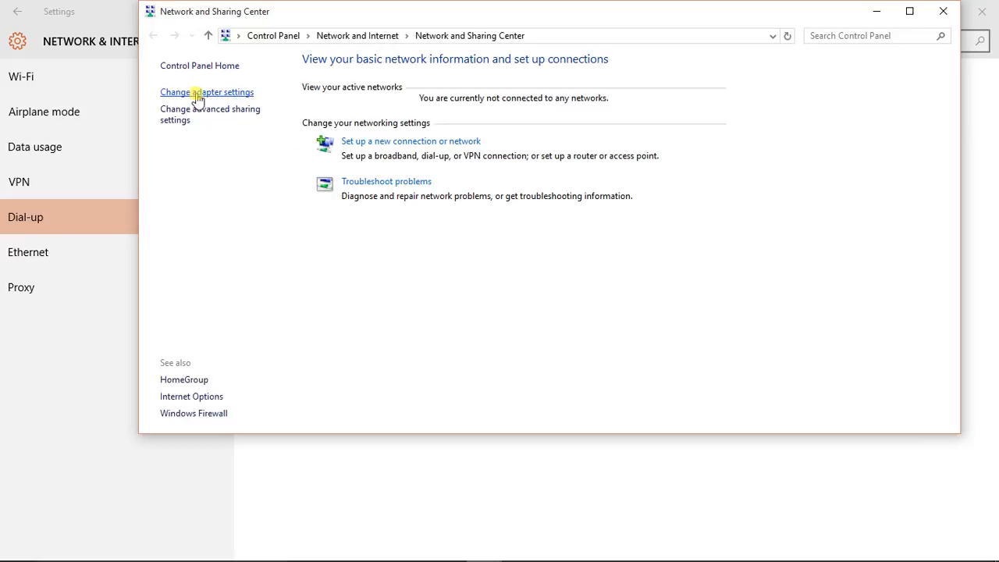
Show the adapter list and select Broadband Connection alongside Ethernet and Wi-Fi.
{"action": "left_click", "coordinate": [206, 92]}
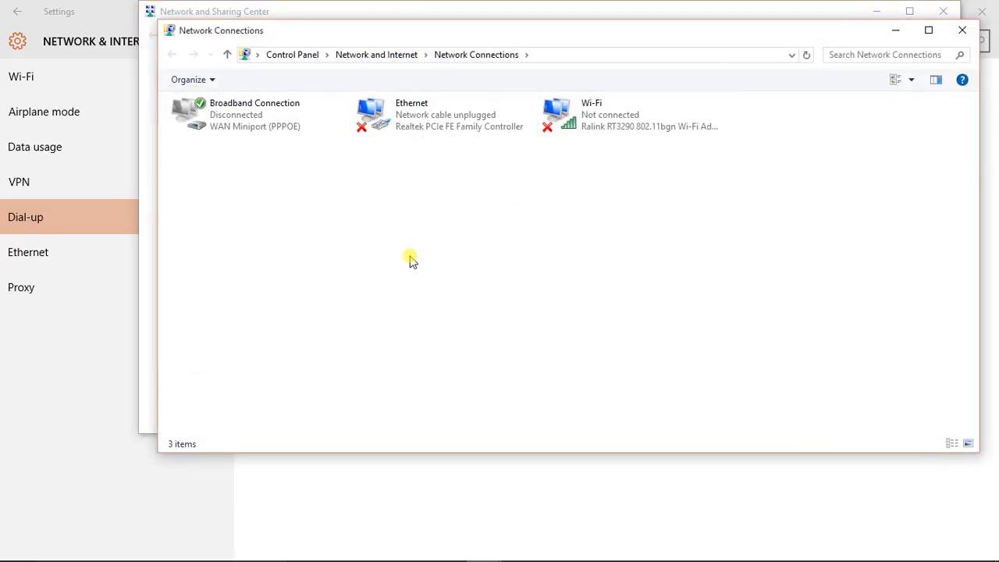
{"action": "mouse_move", "coordinate": [231, 215]}
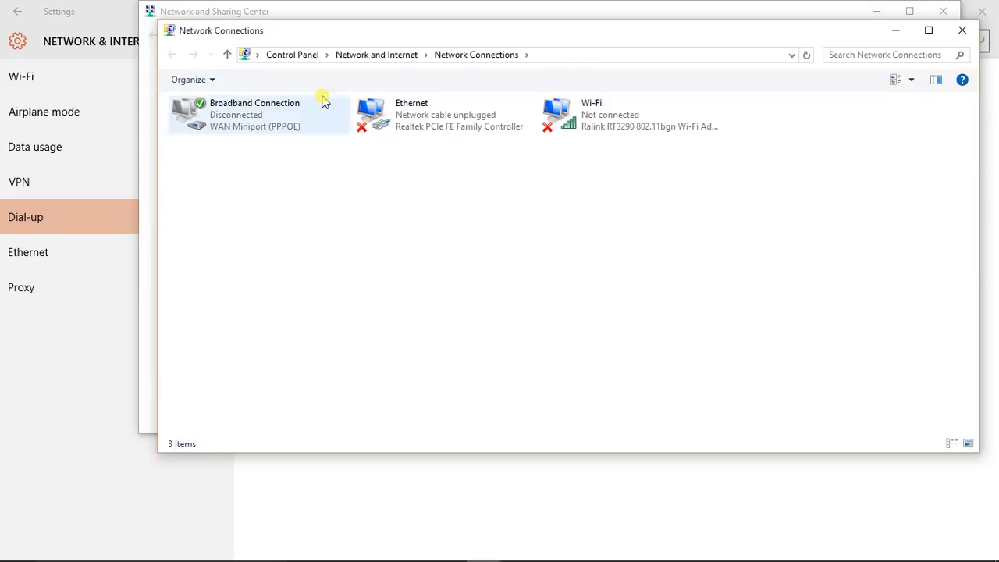
{"action": "left_click", "coordinate": [257, 114]}
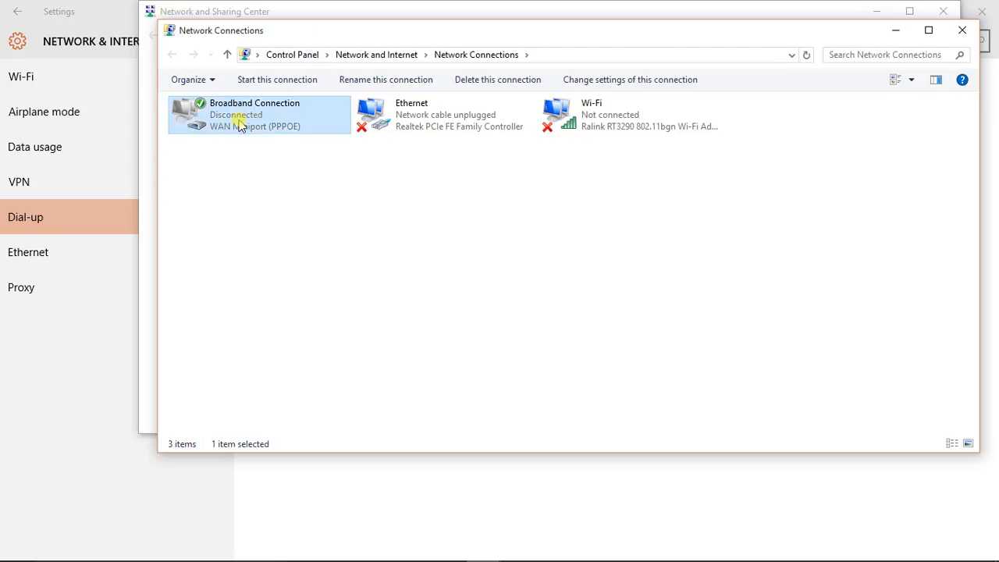
{"action": "mouse_move", "coordinate": [266, 125]}
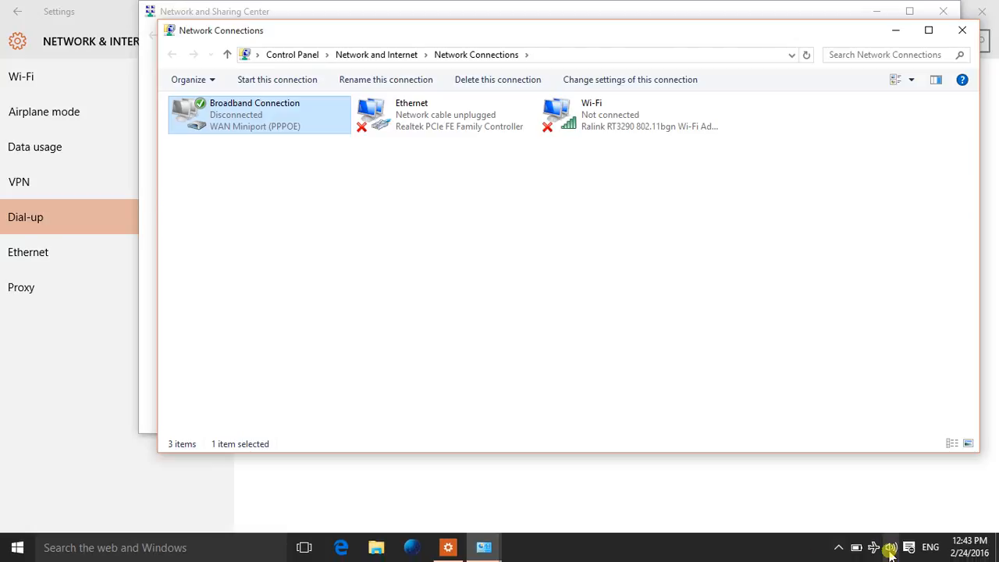
{"action": "left_click", "coordinate": [890, 546]}
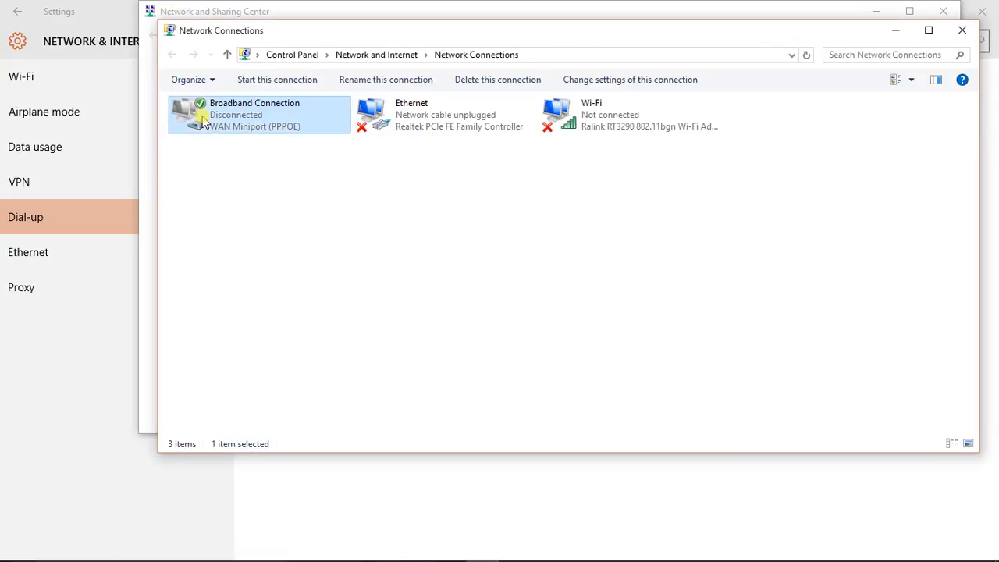
Delete Broadband Connection and confirm, leaving only Ethernet and Wi-Fi.
{"action": "right_click", "coordinate": [257, 114]}
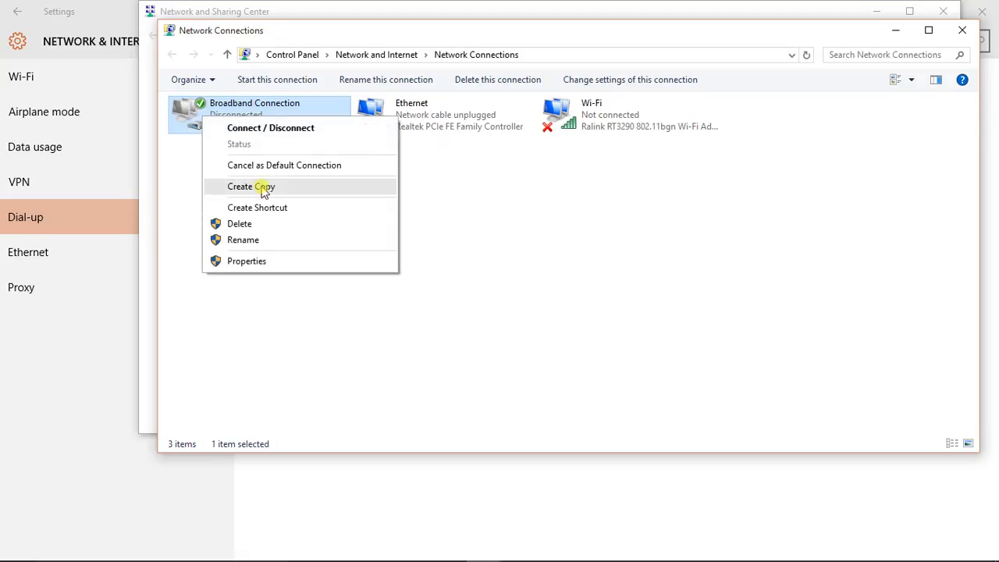
{"action": "left_click", "coordinate": [240, 223]}
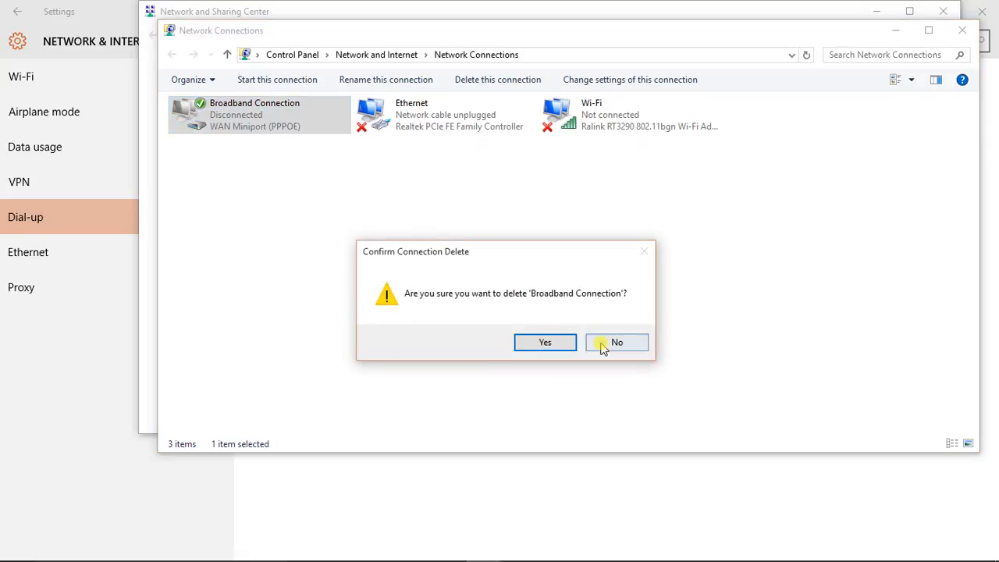
{"action": "mouse_move", "coordinate": [545, 342]}
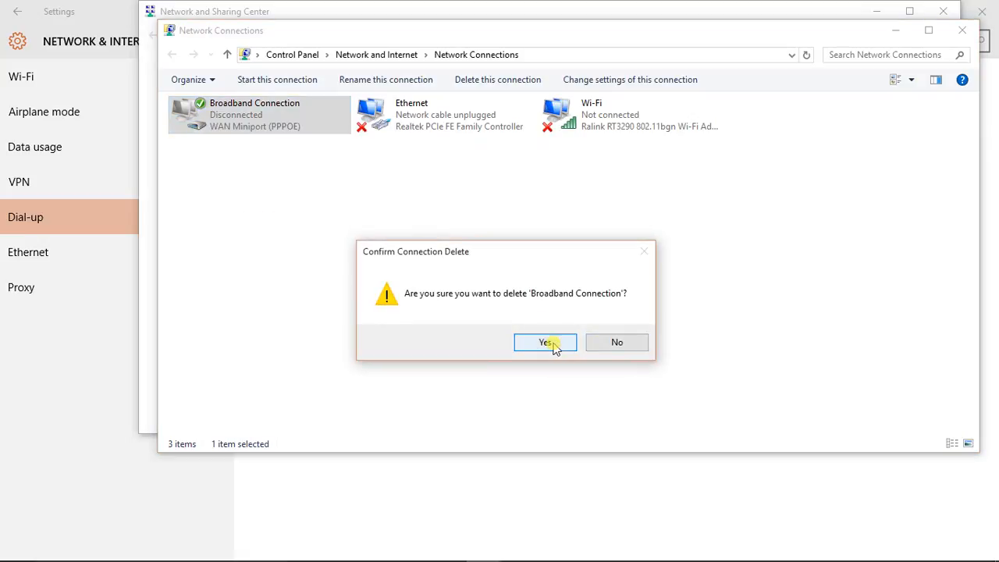
{"action": "left_click", "coordinate": [544, 342]}
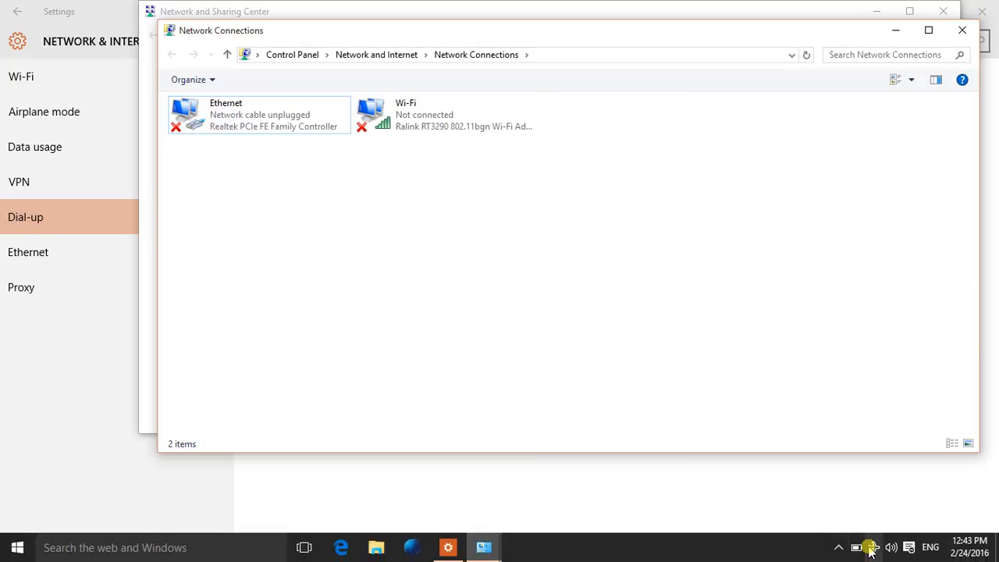
Confirm the network flyout no longer offers broadband, then close Network Connections.
{"action": "left_click", "coordinate": [867, 546]}
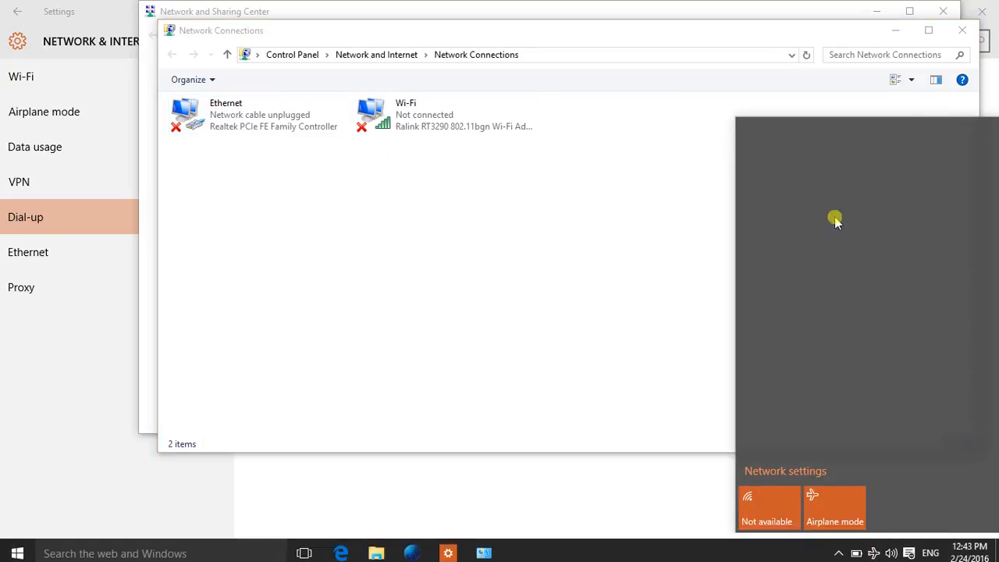
{"action": "mouse_move", "coordinate": [615, 245]}
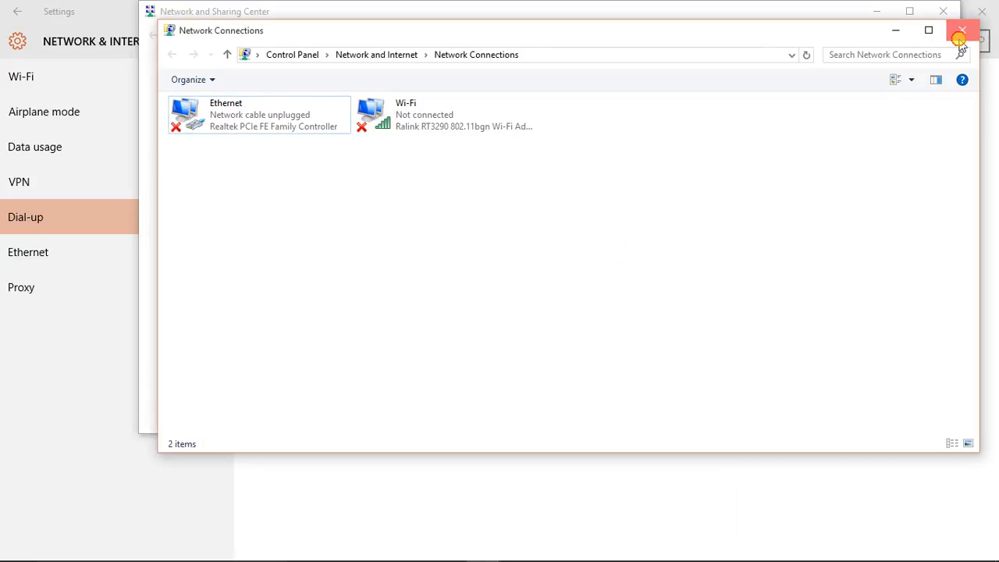
{"action": "left_click", "coordinate": [961, 31]}
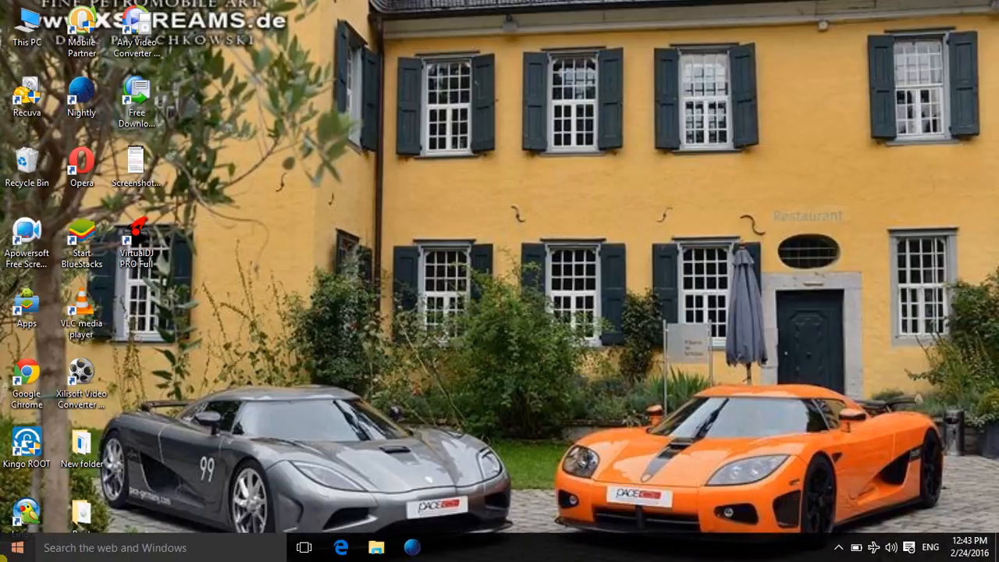
Show the Start menu with its most-used apps and tiles.
{"action": "left_click", "coordinate": [16, 546]}
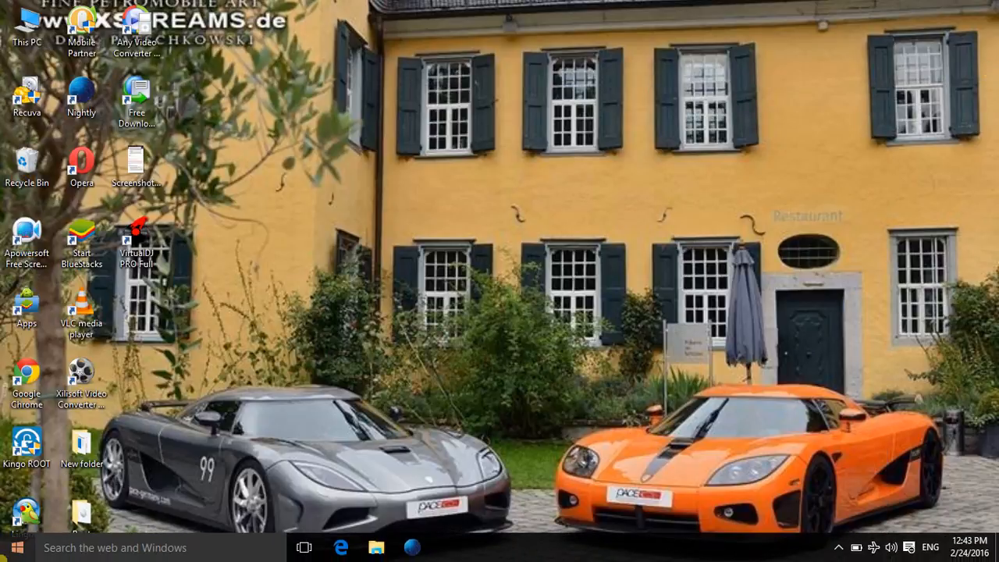
{"action": "left_click", "coordinate": [16, 546]}
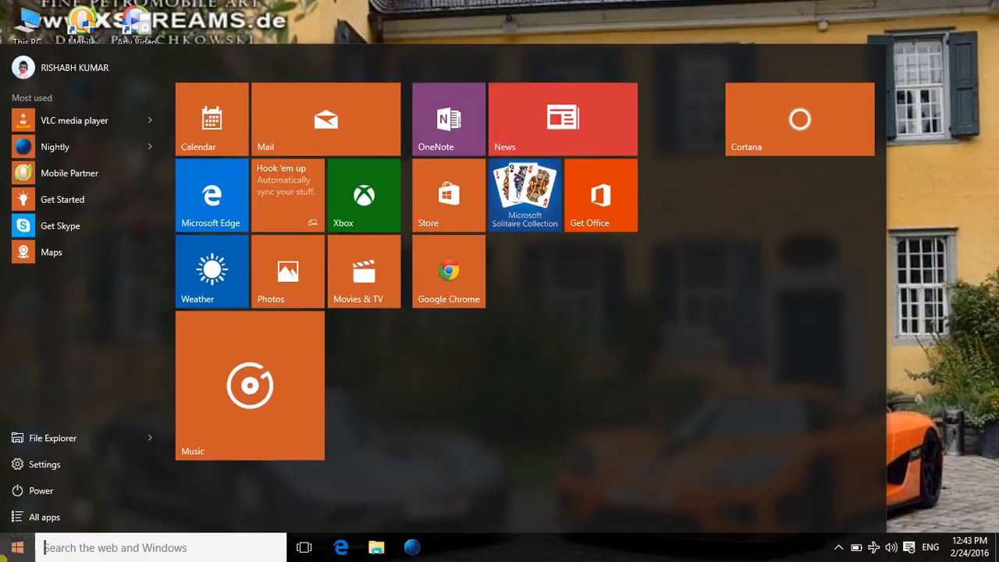
{"action": "mouse_move", "coordinate": [856, 253]}
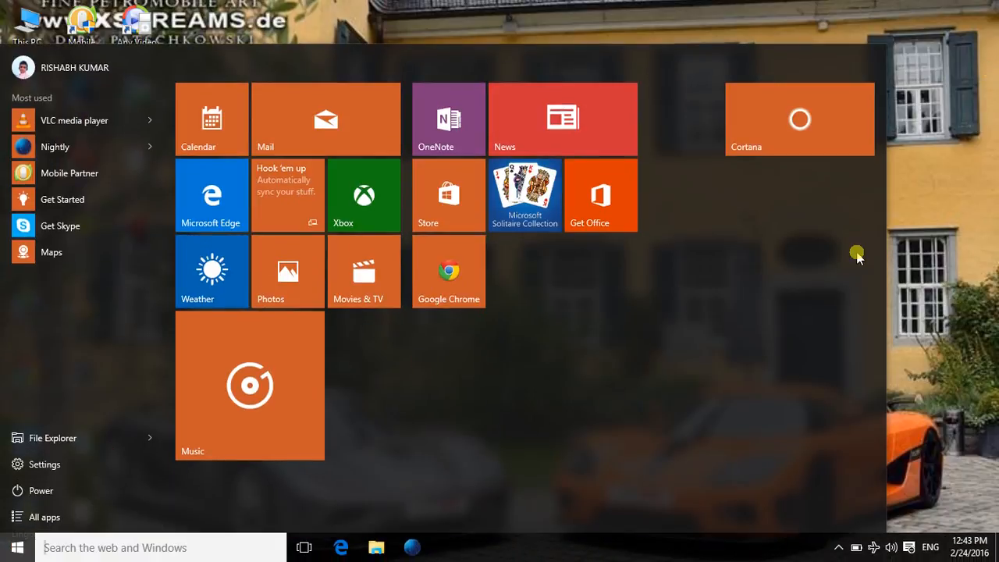